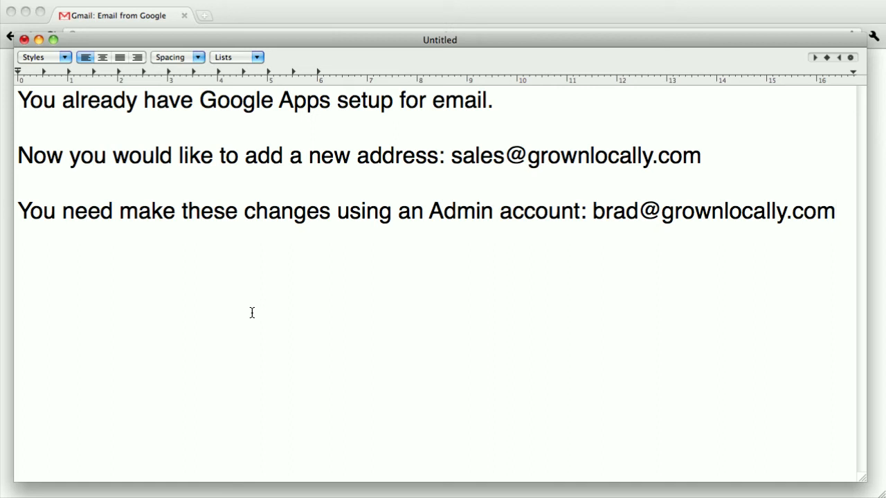
Step: Sign in to Gmail with the domain's admin account and land in its empty inbox
{"action": "left_click", "coordinate": [833, 210]}
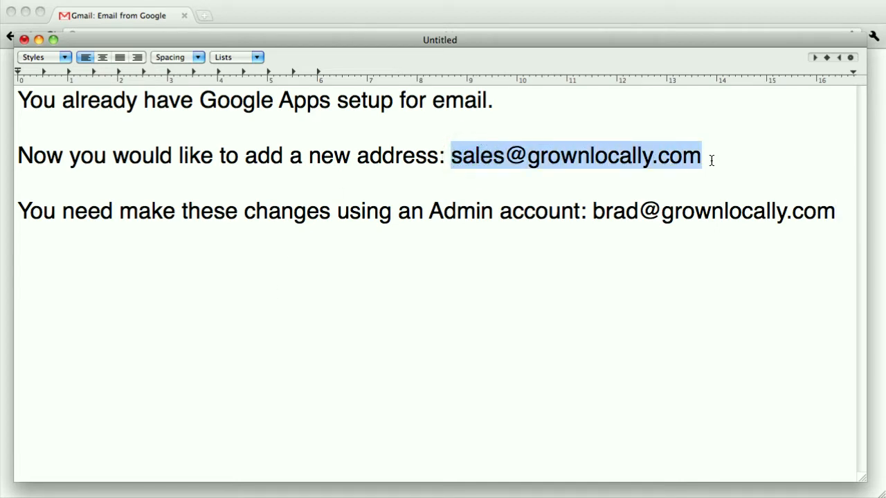
{"action": "mouse_move", "coordinate": [653, 186]}
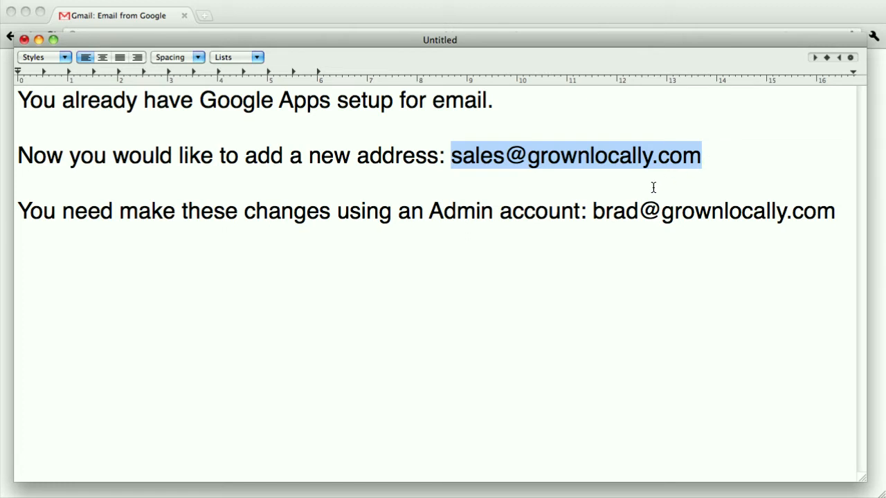
{"action": "mouse_move", "coordinate": [584, 213]}
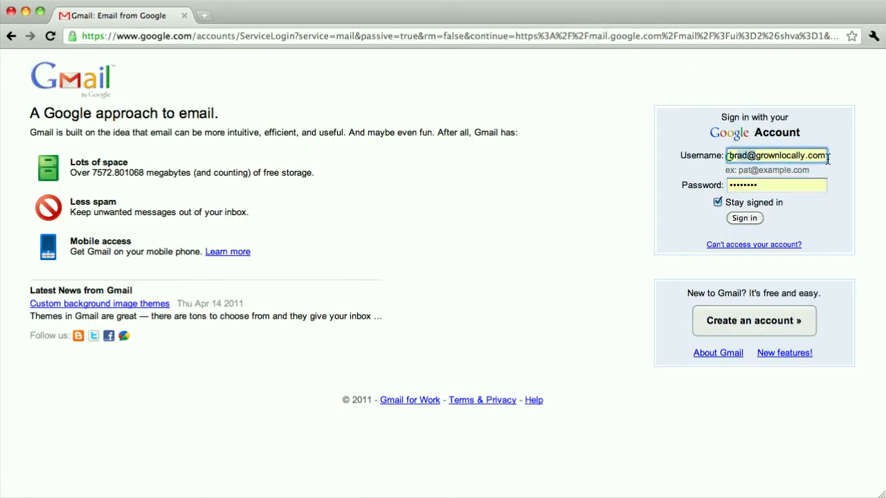
{"action": "left_click", "coordinate": [745, 218]}
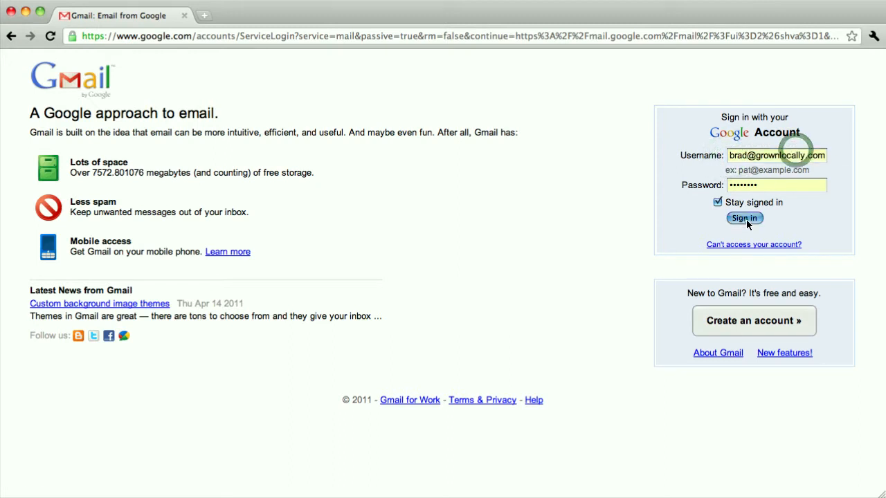
{"action": "left_click", "coordinate": [744, 218]}
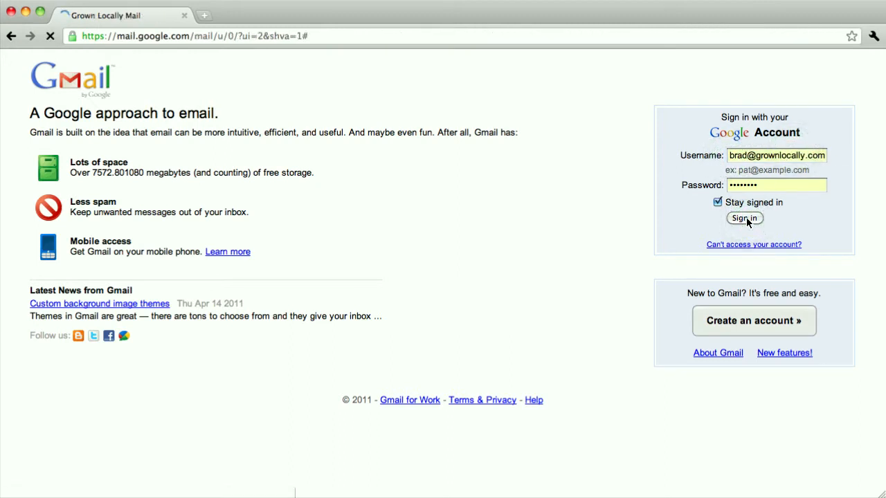
{"action": "left_click", "coordinate": [745, 219]}
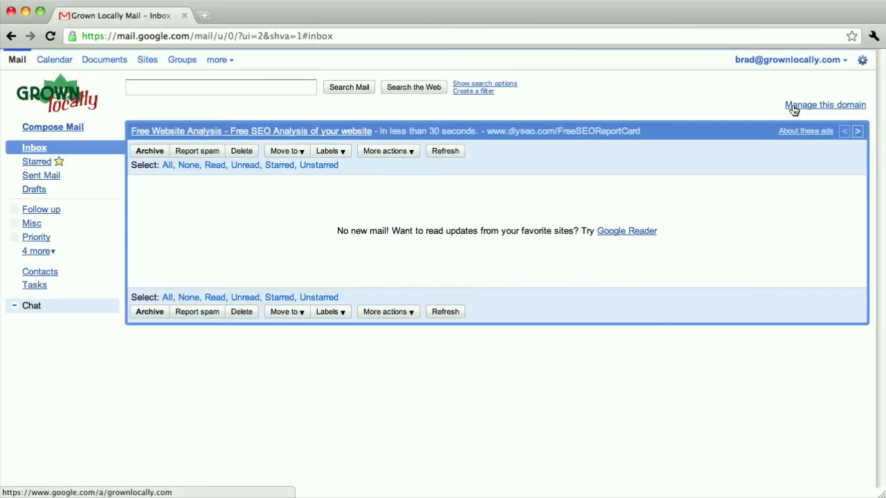
{"action": "left_click", "coordinate": [30, 306]}
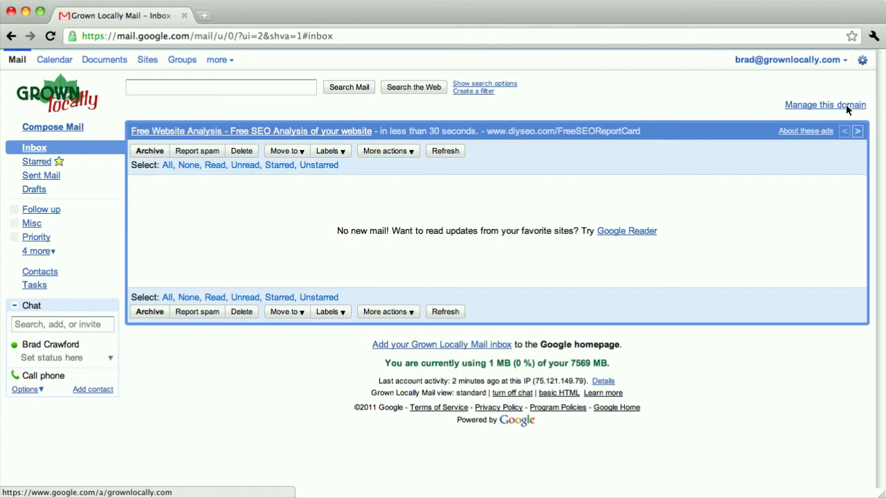
Step: Manage this domain and show the Organization & users list with its two administrators
{"action": "left_click", "coordinate": [824, 105]}
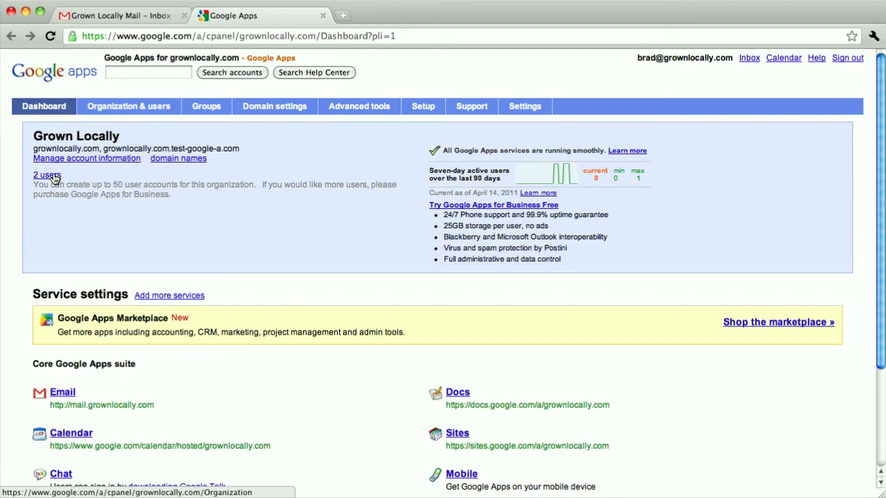
{"action": "mouse_move", "coordinate": [128, 105]}
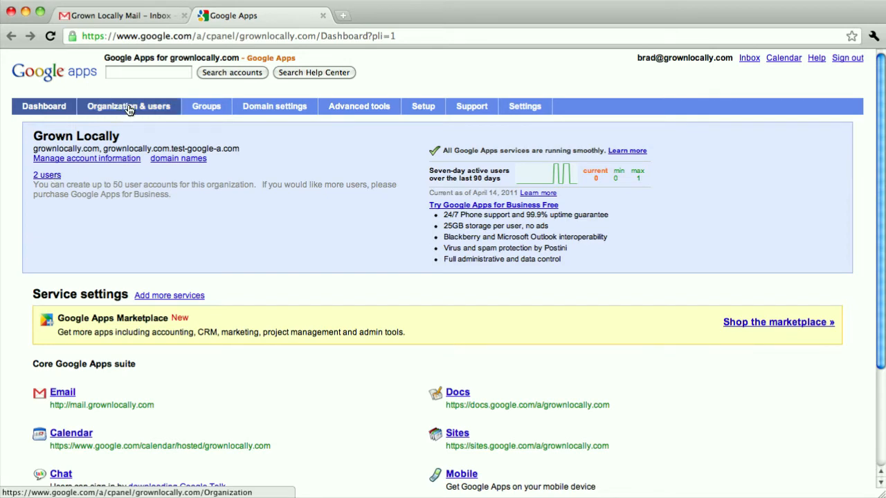
{"action": "left_click", "coordinate": [129, 105]}
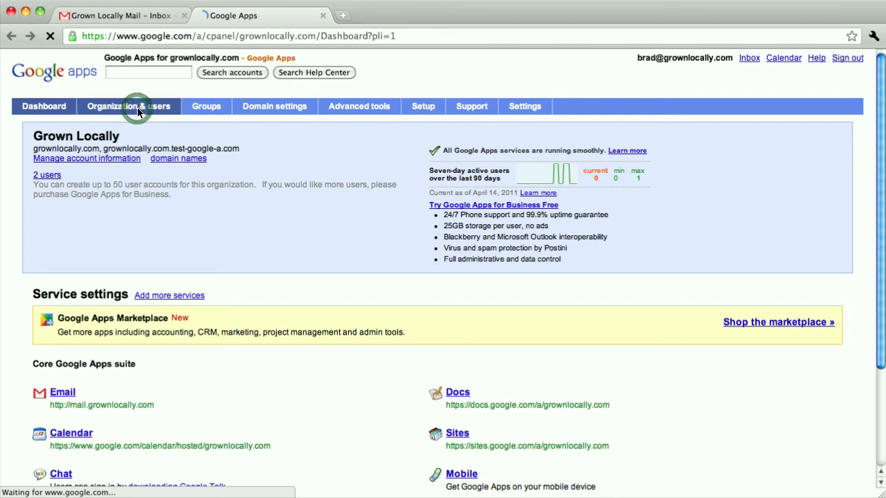
{"action": "left_click", "coordinate": [128, 105]}
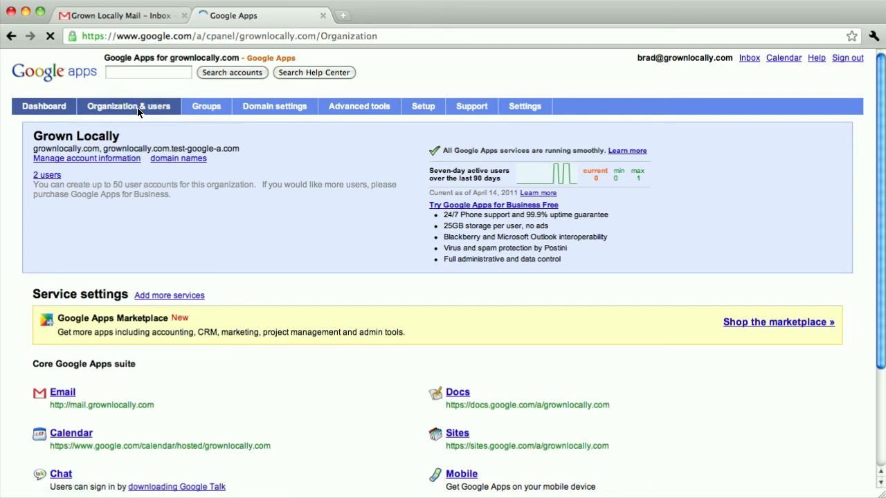
{"action": "left_click", "coordinate": [127, 105]}
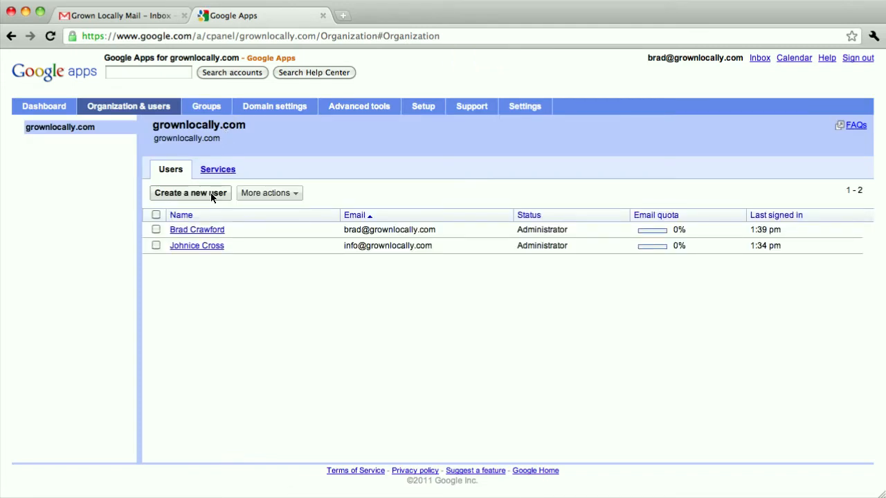
Step: Fill the new-user form: first name Grown Locally, last name Sales, username sales, with a custom password
{"action": "left_click", "coordinate": [191, 193]}
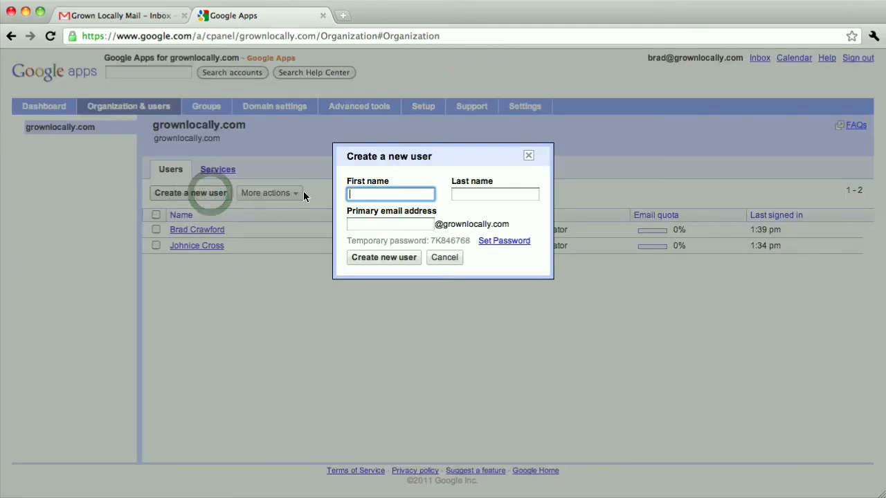
{"action": "type", "text": "Sales"}
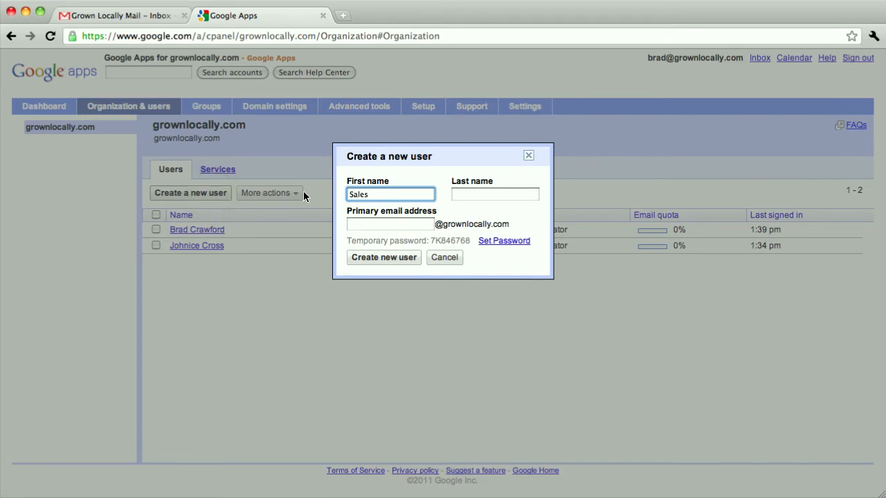
{"action": "type", "text": "Grown L"}
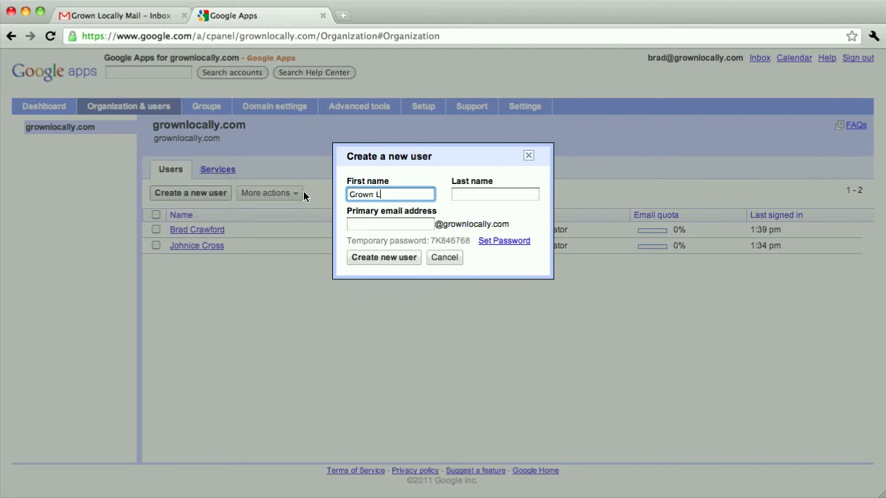
{"action": "type", "text": "A"}
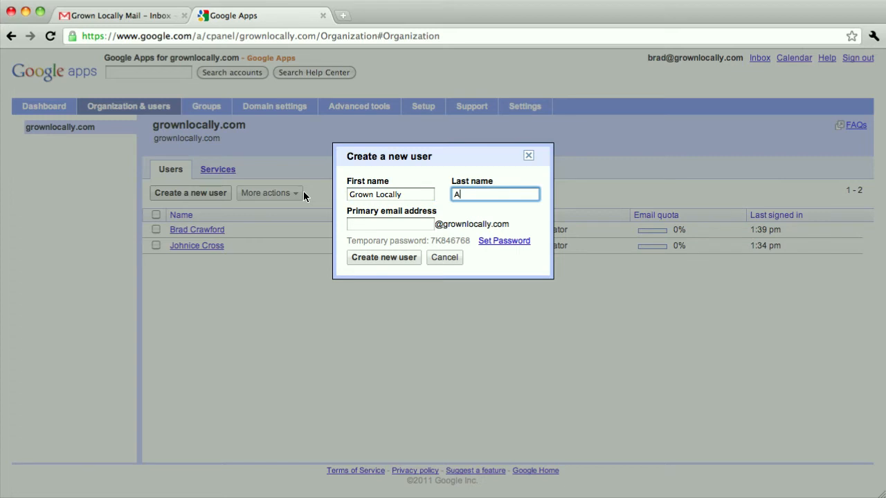
{"action": "type", "text": "Sales"}
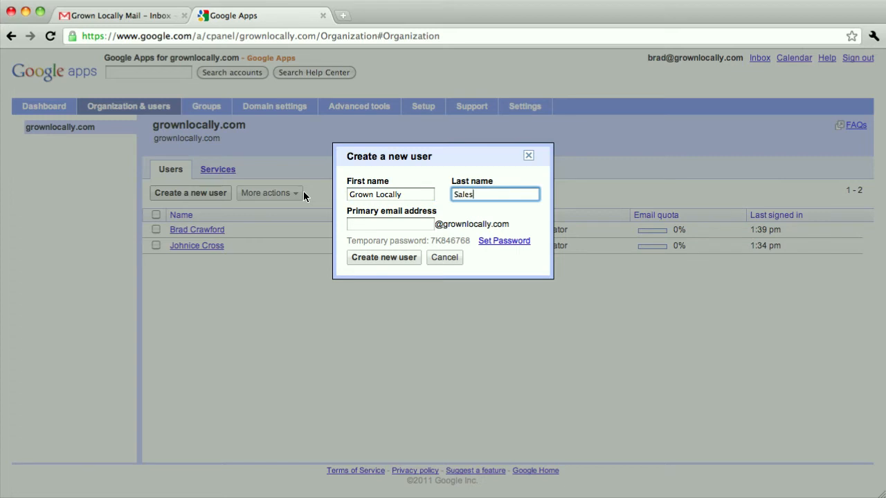
{"action": "type", "text": "sales"}
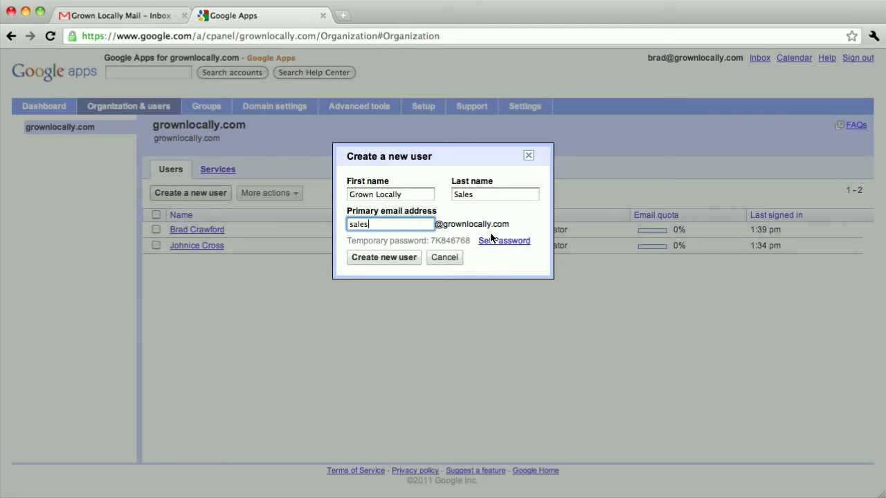
{"action": "left_click", "coordinate": [504, 241]}
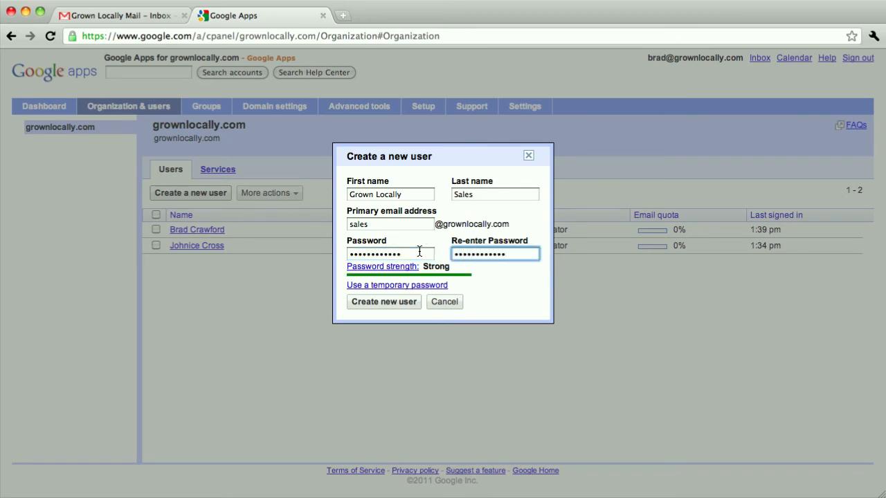
Step: Create the Grown Locally Sales account and dismiss the Getting started instructions
{"action": "left_click", "coordinate": [384, 302]}
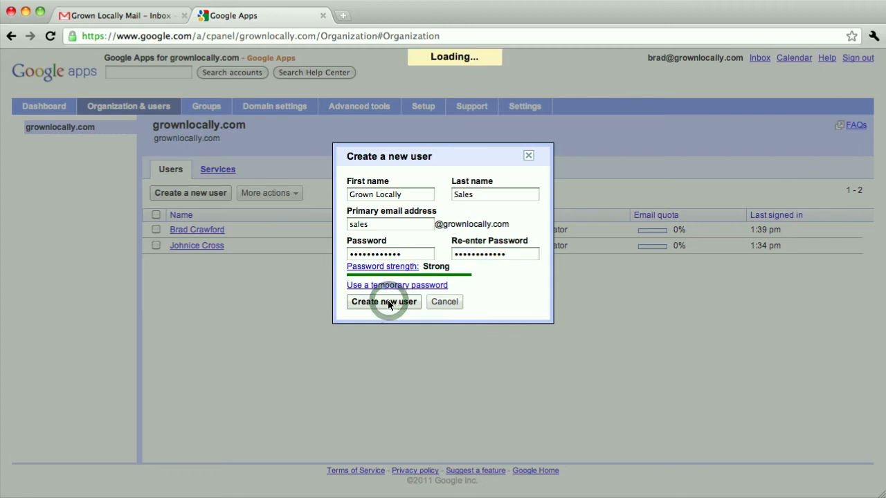
{"action": "left_click", "coordinate": [384, 302]}
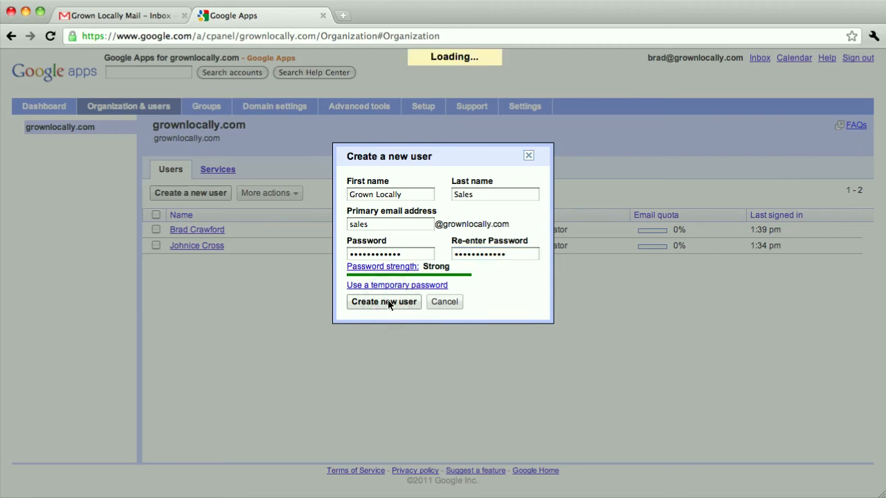
{"action": "left_click", "coordinate": [384, 302]}
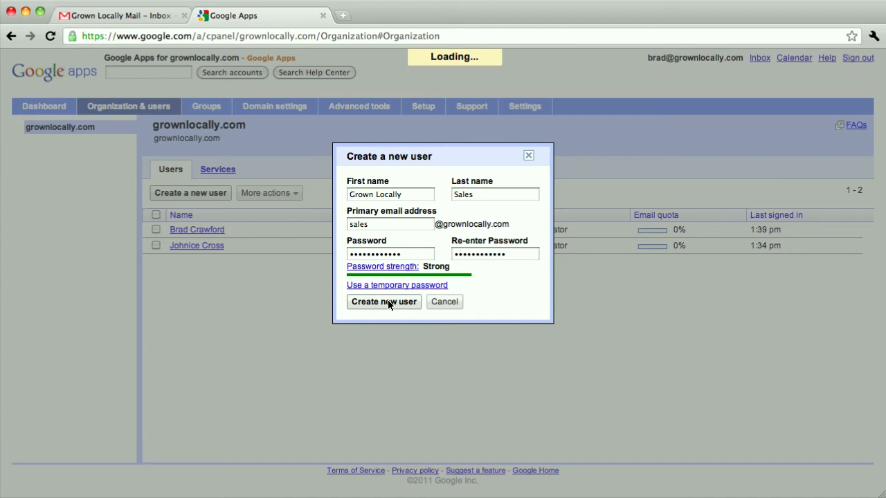
{"action": "left_click", "coordinate": [383, 301]}
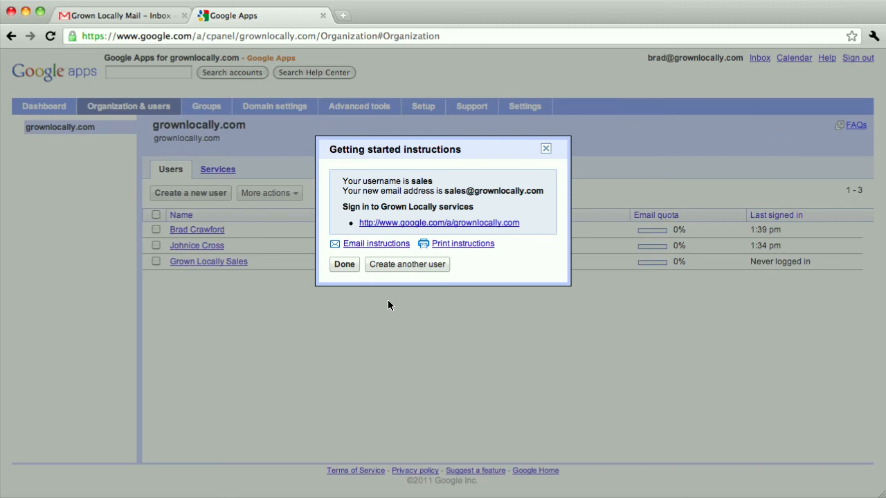
{"action": "left_click", "coordinate": [344, 263]}
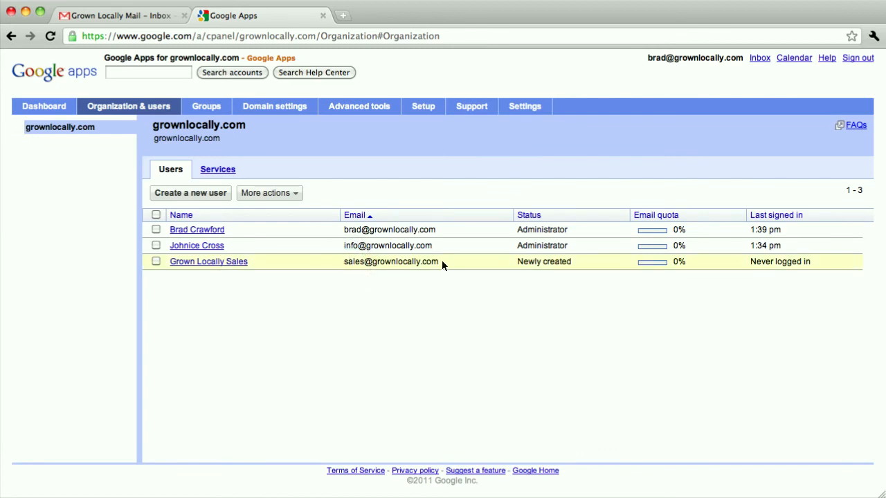
{"action": "mouse_move", "coordinate": [858, 59]}
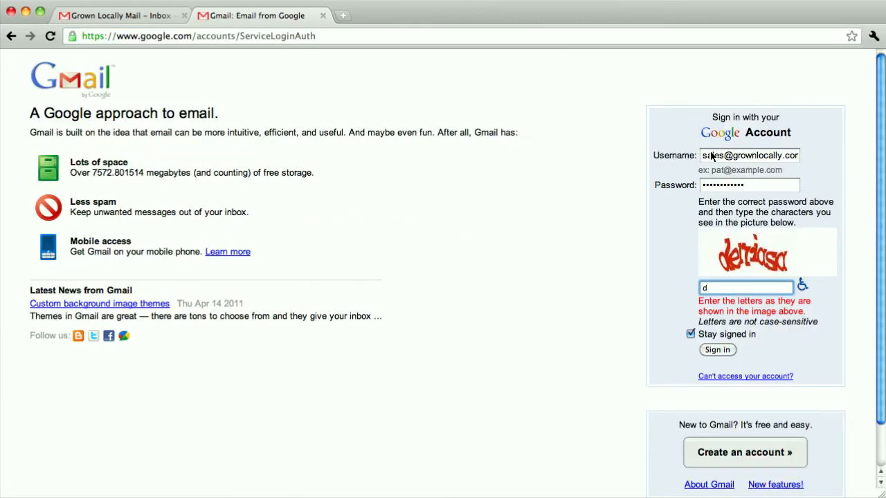
{"action": "type", "text": "erriasa"}
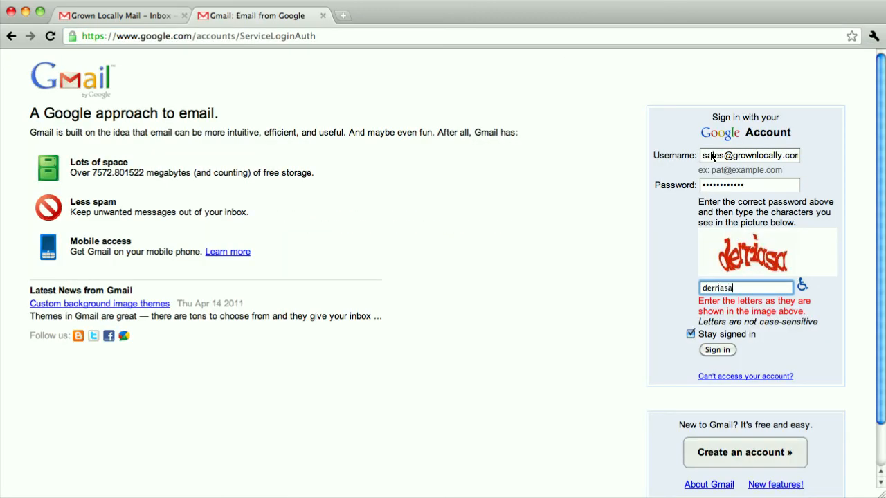
{"action": "left_click", "coordinate": [716, 349]}
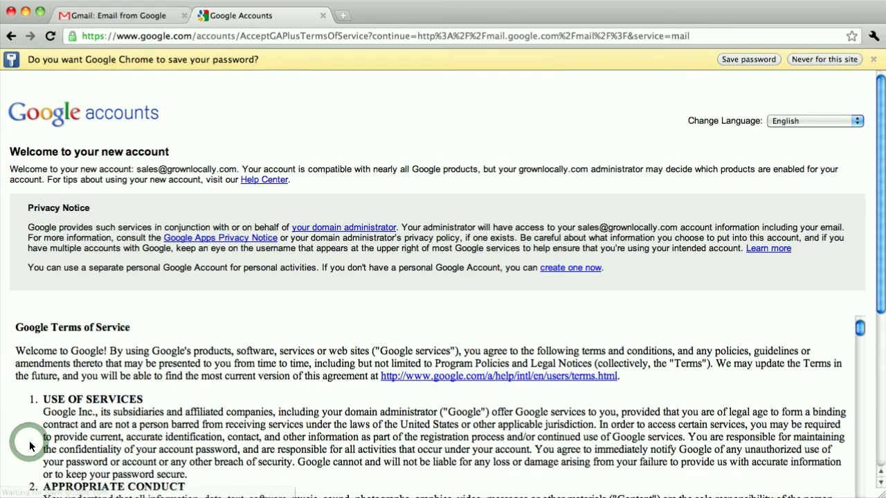
{"action": "scroll", "scroll_direction": "down", "scroll_amount": 3}
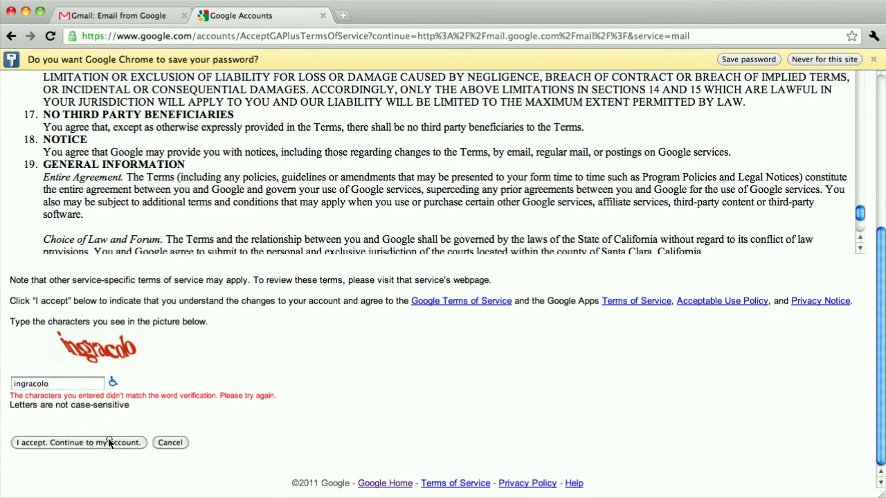
{"action": "left_click", "coordinate": [78, 443]}
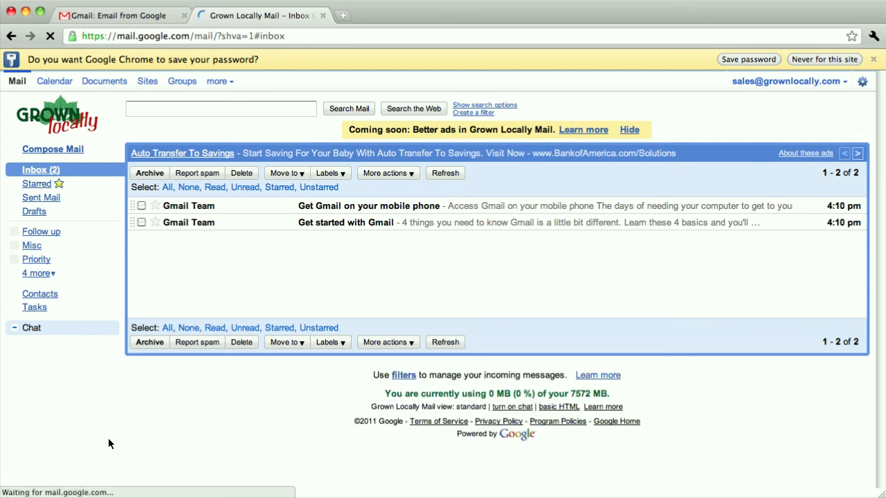
Step: Land in the sales account's inbox with its two Gmail Team welcome messages
{"action": "left_click", "coordinate": [31, 326]}
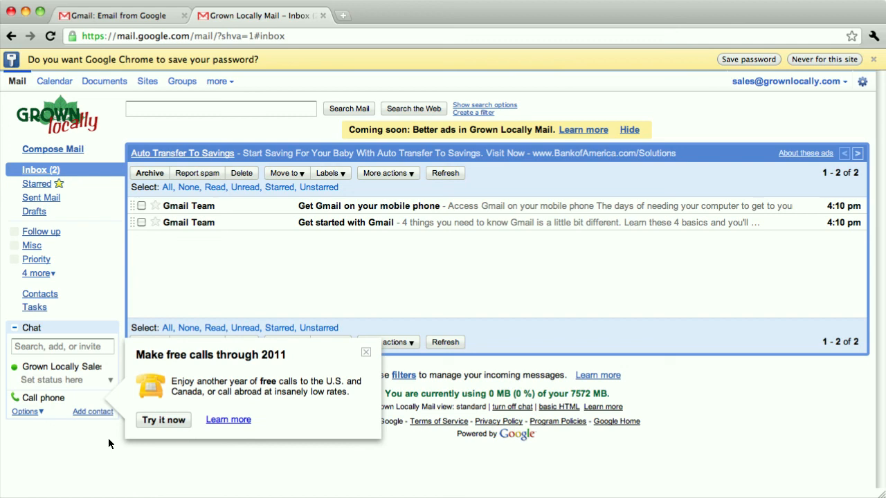
{"action": "mouse_move", "coordinate": [553, 138]}
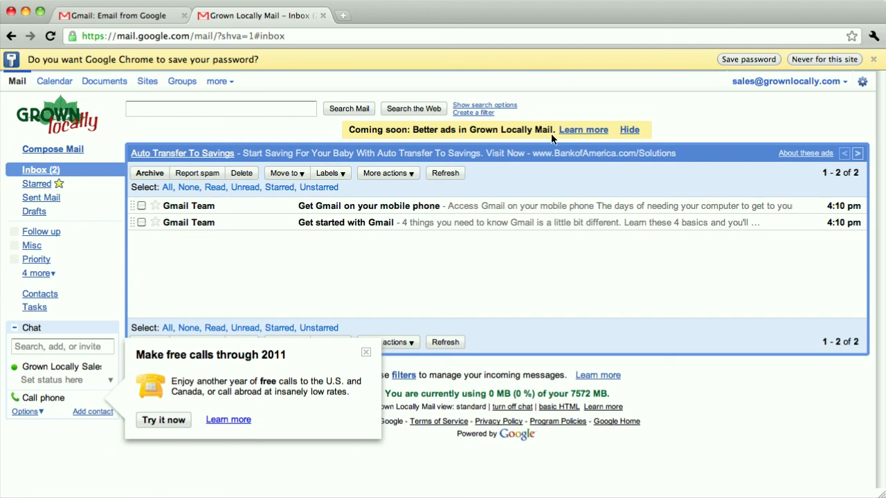